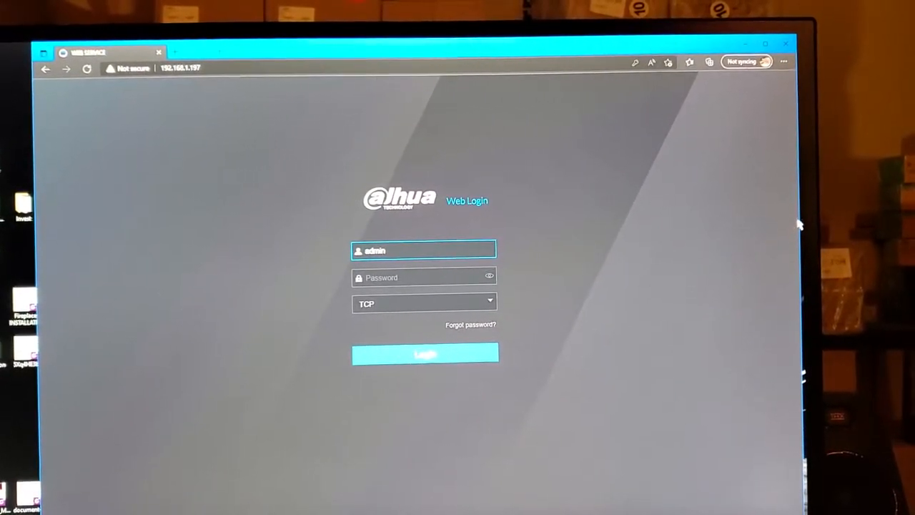
Step: Sign in as admin and reach the recorder's Camera settings with the connected camera list
{"action": "left_click", "coordinate": [179, 67]}
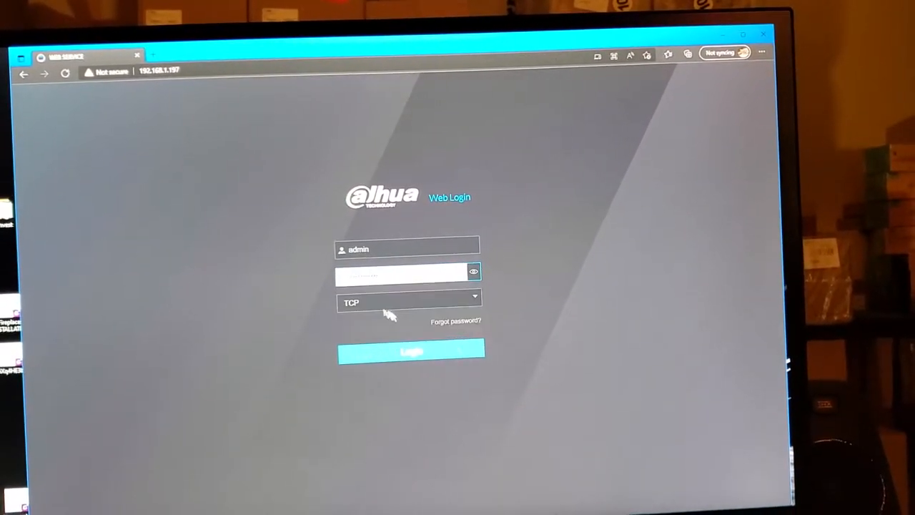
{"action": "left_click", "coordinate": [411, 350]}
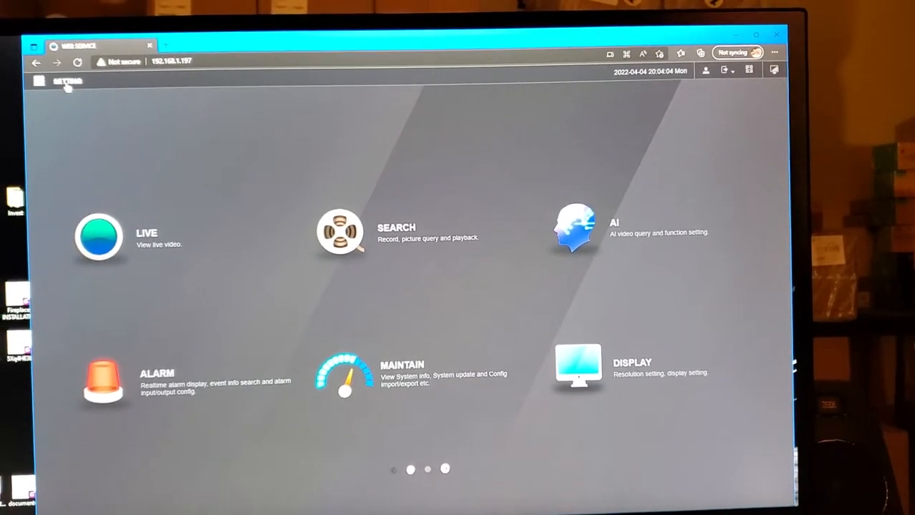
{"action": "left_click", "coordinate": [66, 82]}
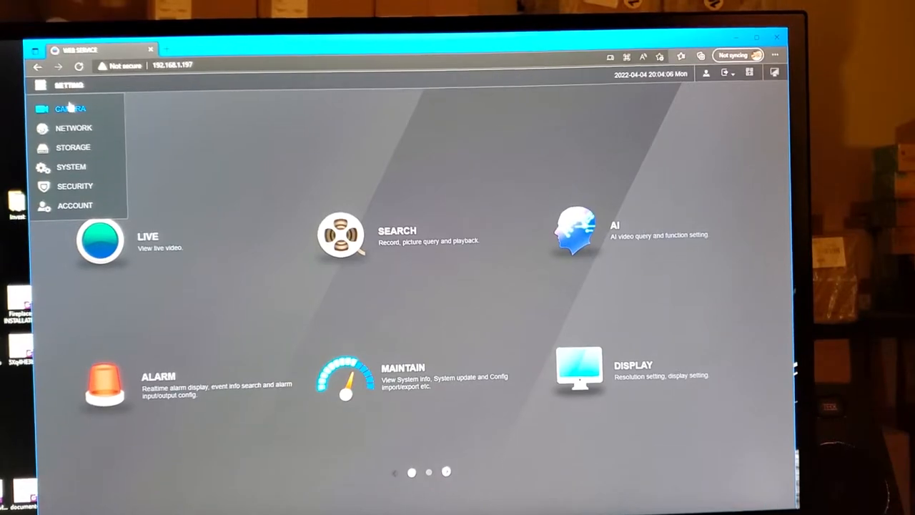
{"action": "left_click", "coordinate": [69, 109]}
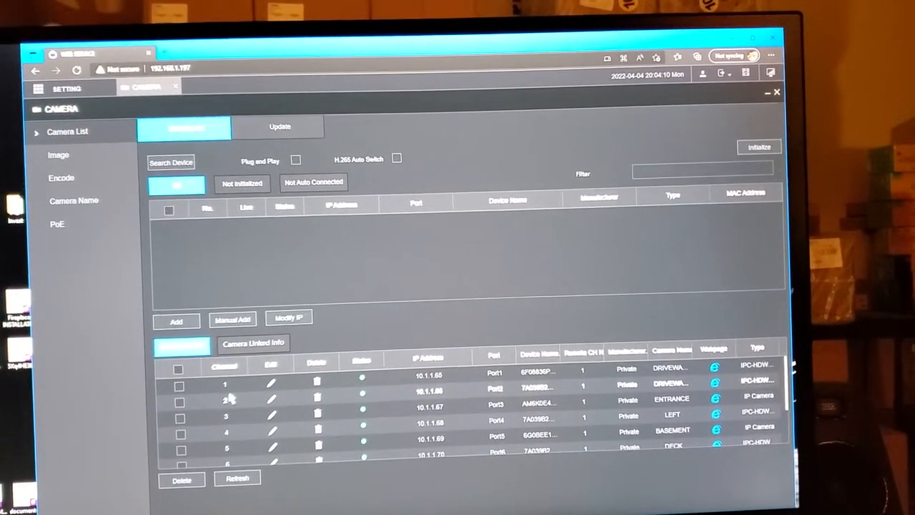
Step: Launch the connected camera's own web login page from the Camera List in a new tab
{"action": "left_click", "coordinate": [171, 163]}
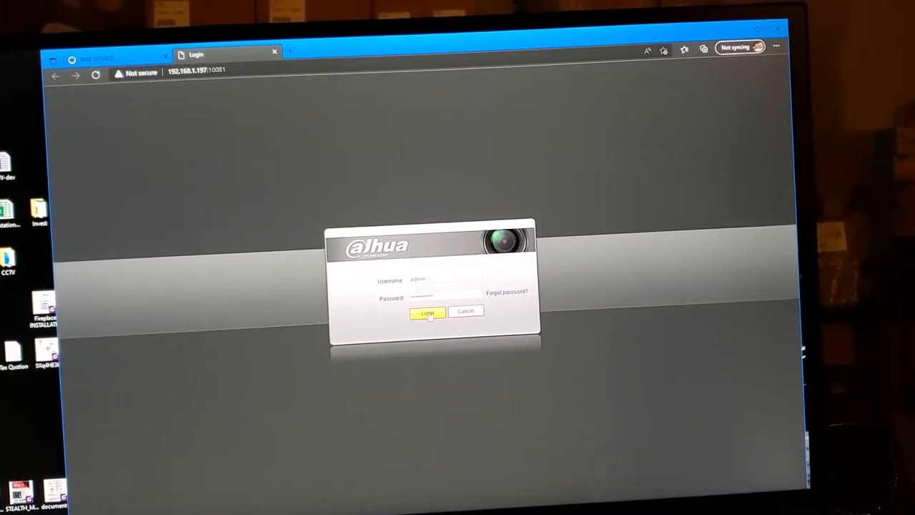
Step: Log in to the camera's web interface and land on its Setting page
{"action": "left_click", "coordinate": [426, 312]}
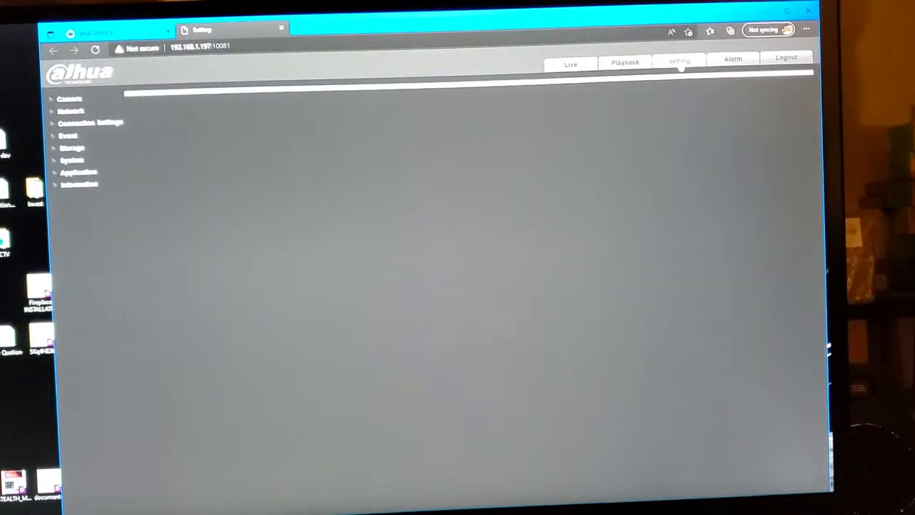
Step: Expand the Camera section to reach the Audio settings with main and sub stream audio enabled
{"action": "left_click", "coordinate": [68, 98]}
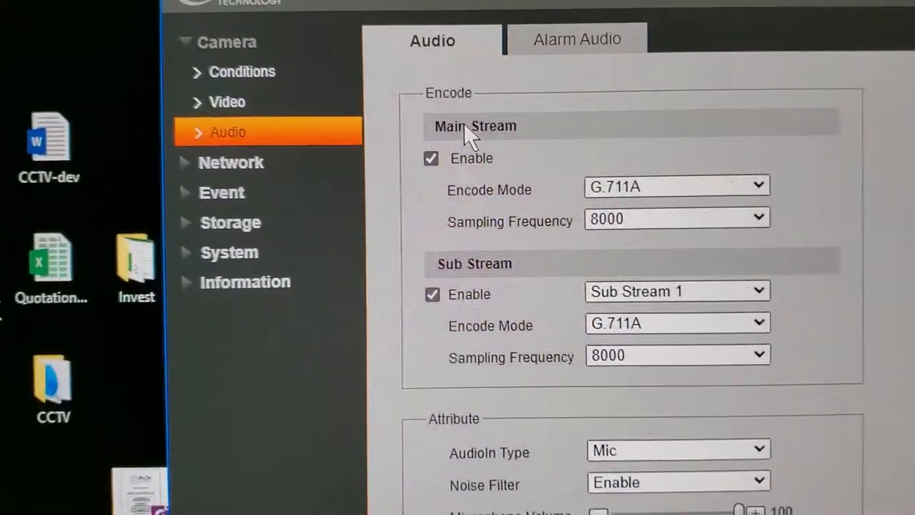
{"action": "scroll", "scroll_direction": "down", "scroll_amount": 3}
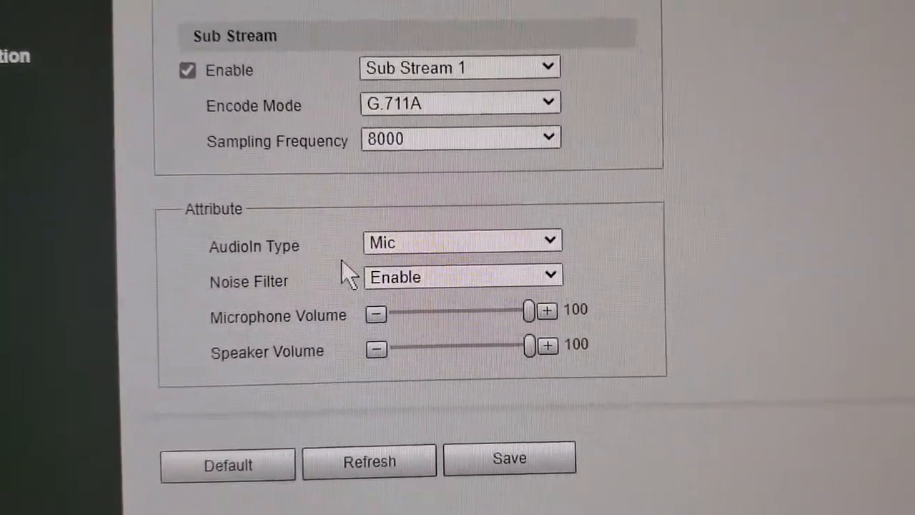
{"action": "left_click", "coordinate": [461, 242]}
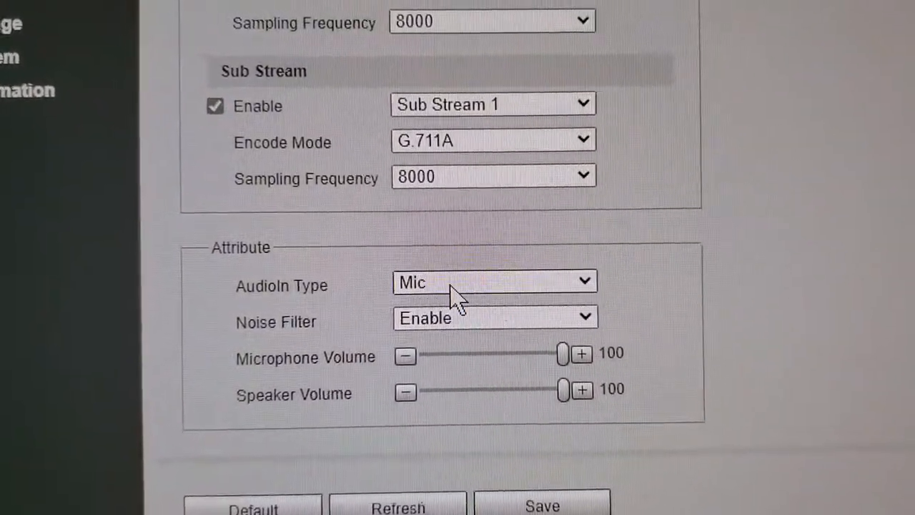
{"action": "left_click", "coordinate": [493, 280]}
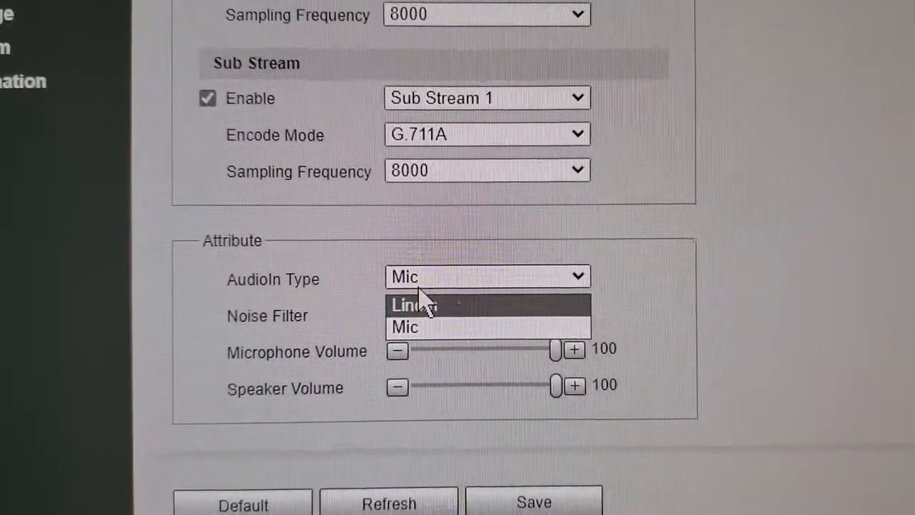